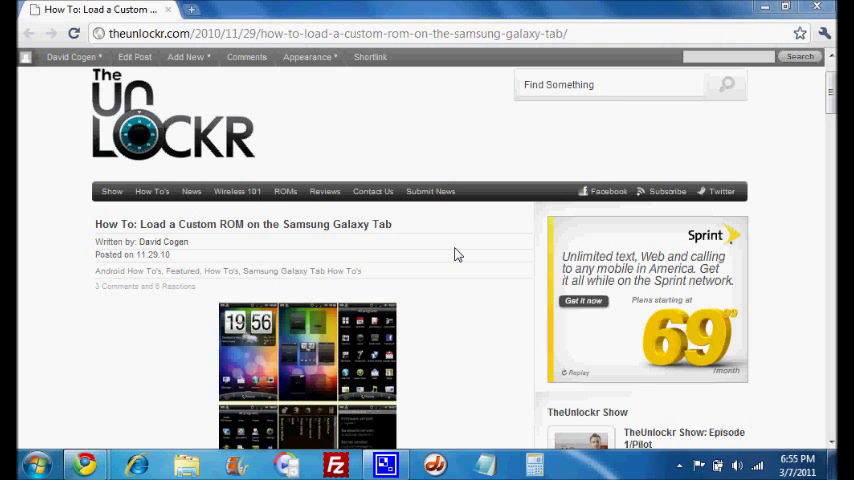
Step: Scroll the Galaxy Tab custom ROM guide down to its 'Before You Begin' and 'Flash a ROM' steps
scroll("down", 3)
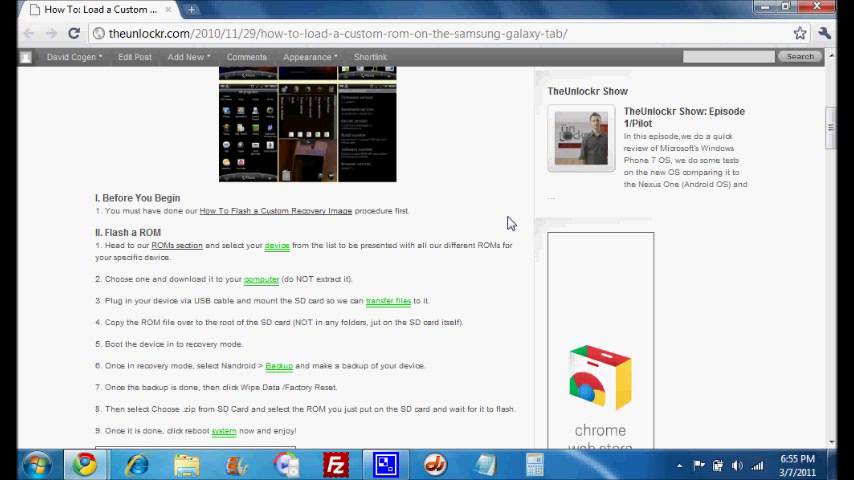
mouse_move(318, 214)
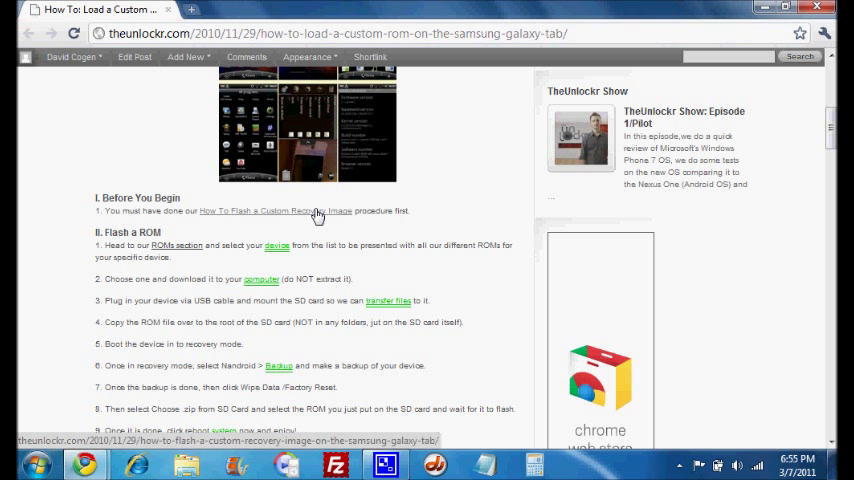
scroll("down", 3)
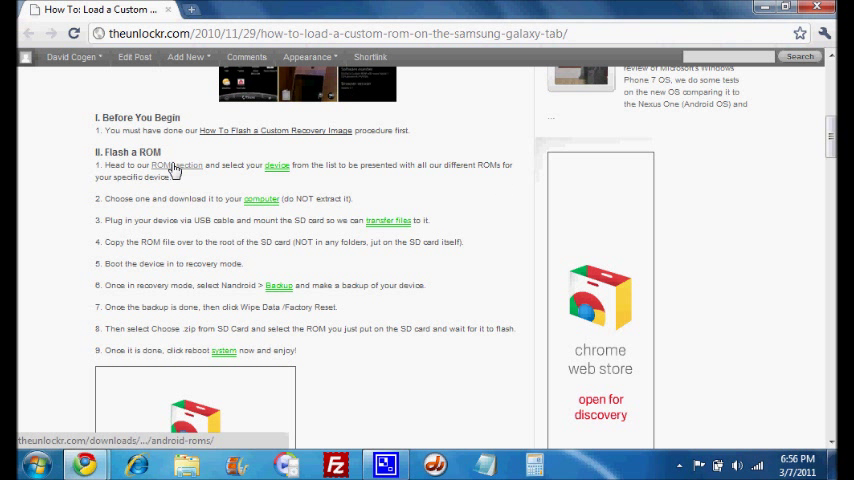
Step: Follow the step-1 ROMs link and choose GSM Samsung Galaxy Tab ROMs from the Android ROMs directory
left_click(178, 166)
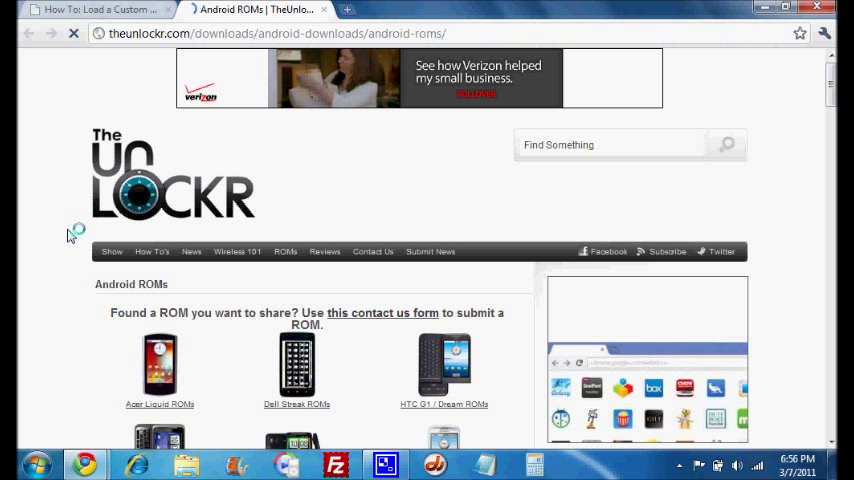
scroll("down", 3)
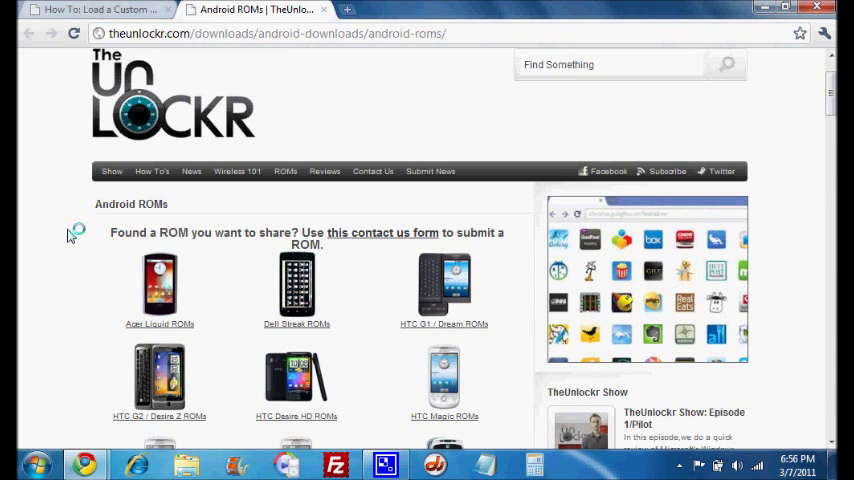
scroll("down", 3)
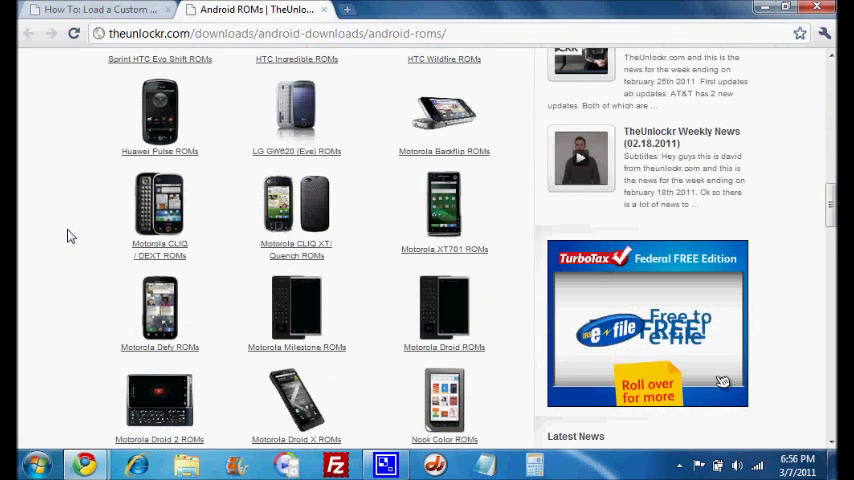
scroll("down", 3)
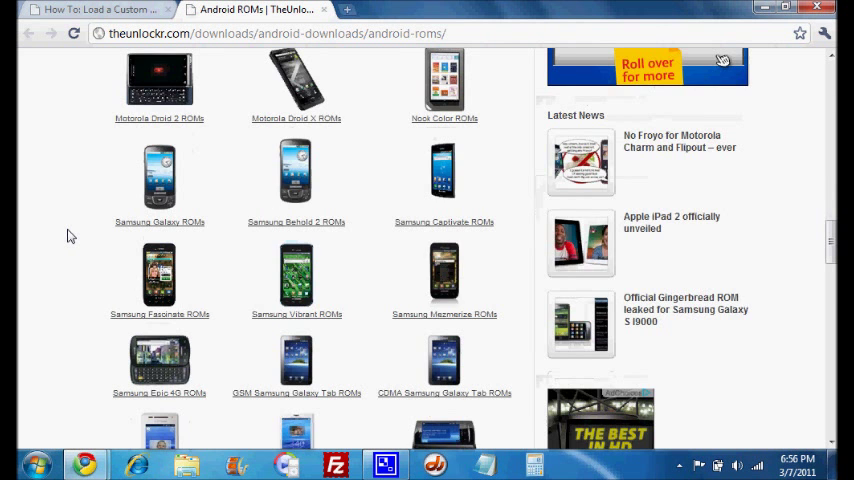
scroll("down", 3)
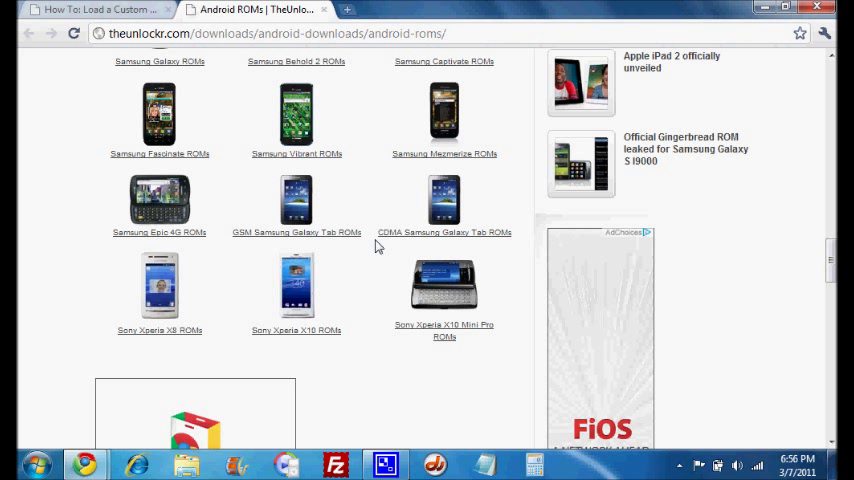
mouse_move(396, 240)
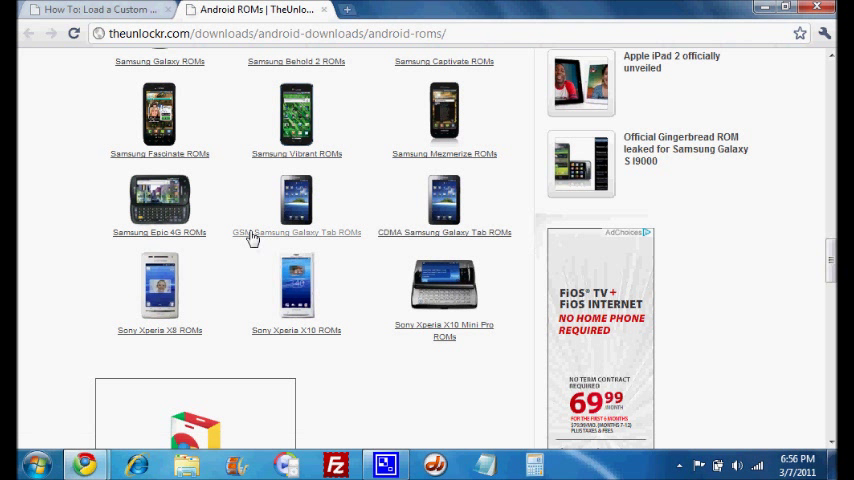
mouse_move(252, 238)
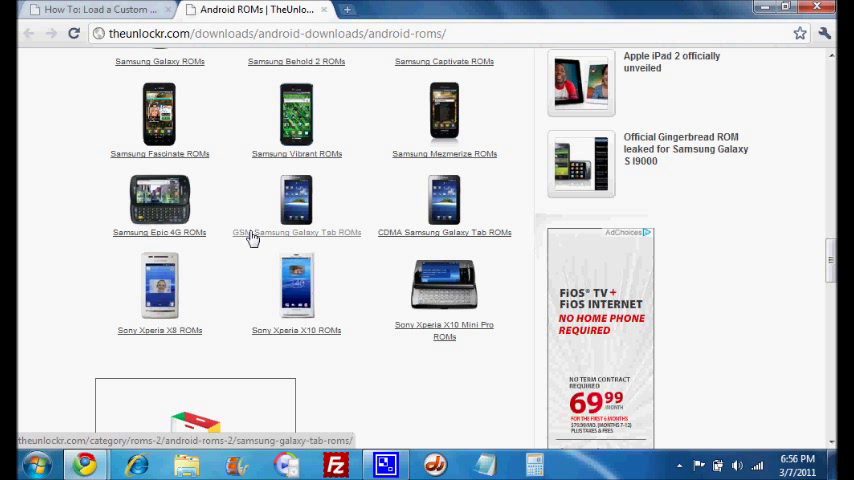
left_click(296, 232)
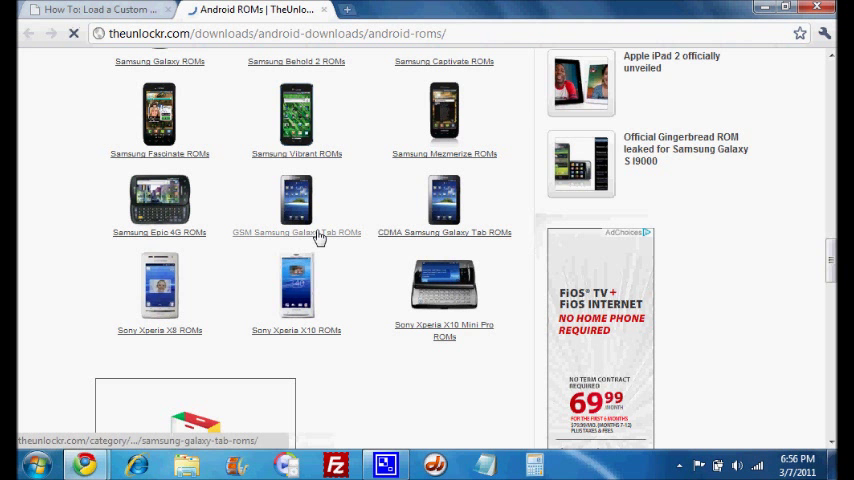
Step: Select The Fast and The Tabious ROM from the GSM Samsung Galaxy Tab ROMs listing
left_click(296, 232)
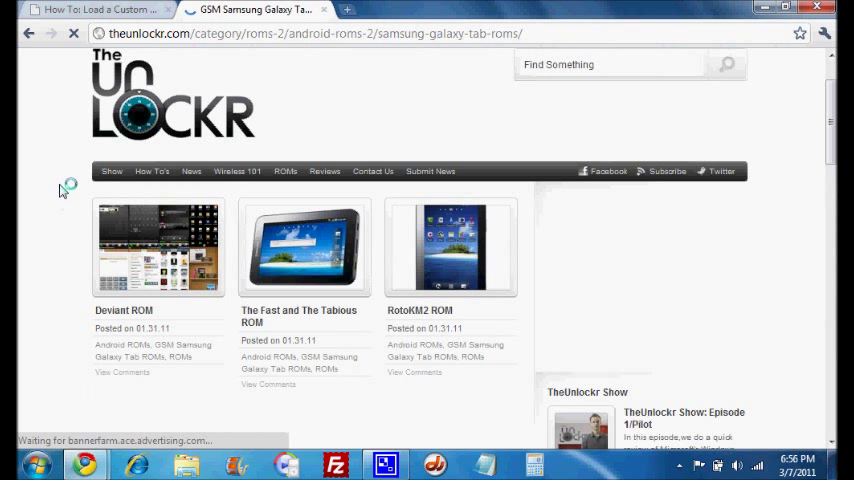
scroll("down", 3)
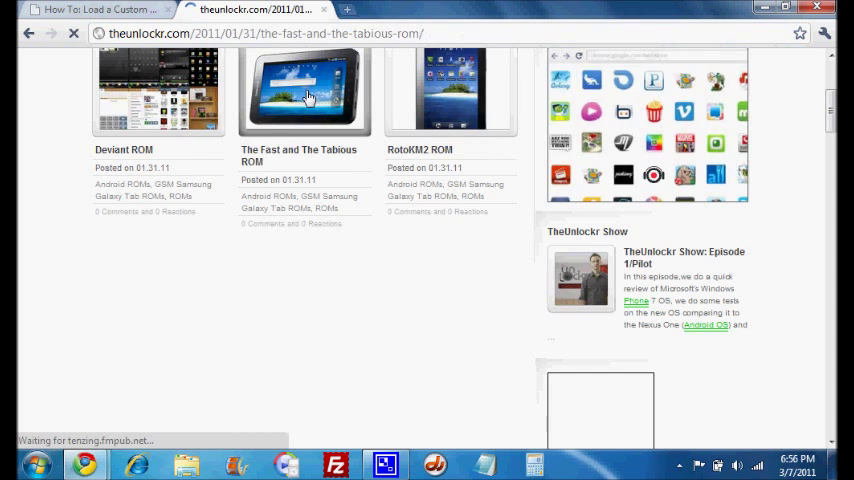
left_click(304, 96)
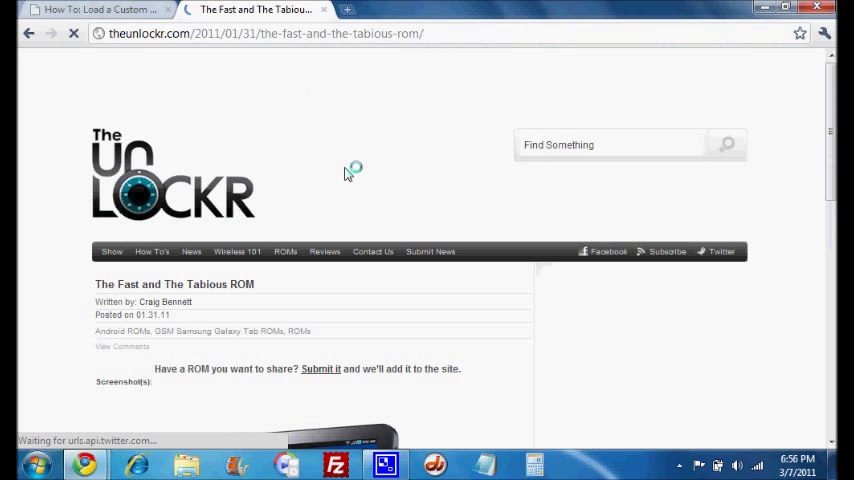
Step: Follow the ROM page's XDA Developers link under Download Link(s)
scroll("down", 3)
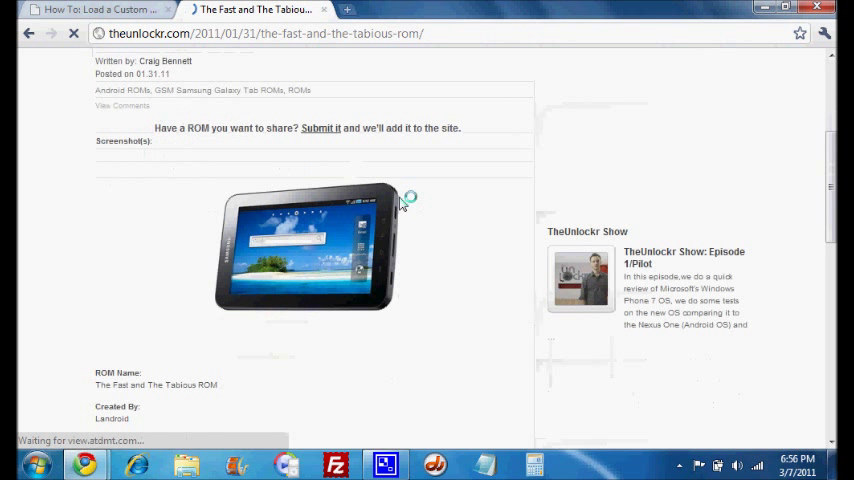
scroll("down", 3)
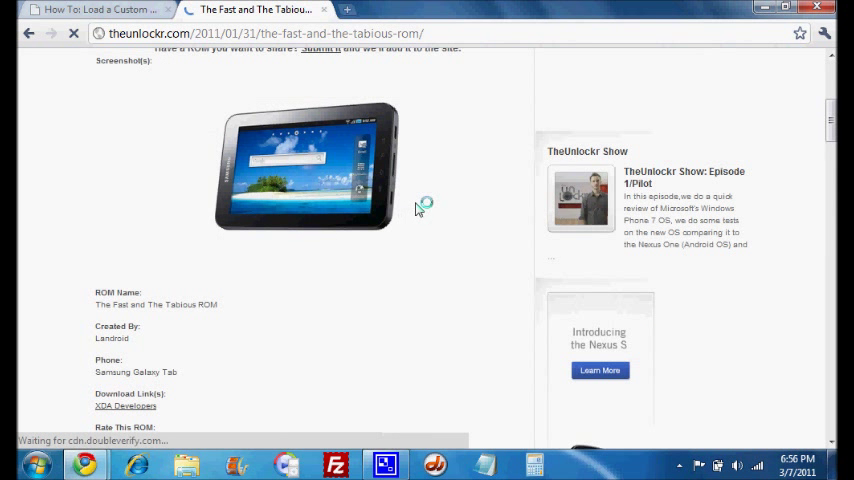
scroll("down", 3)
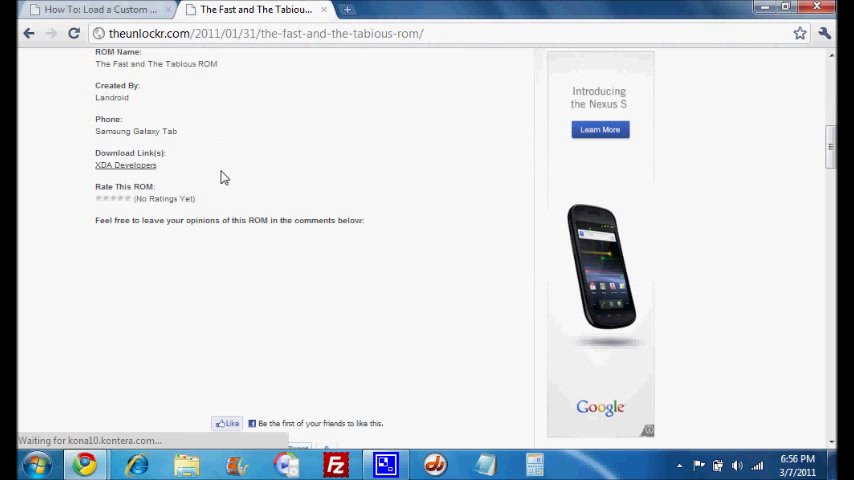
left_click(124, 164)
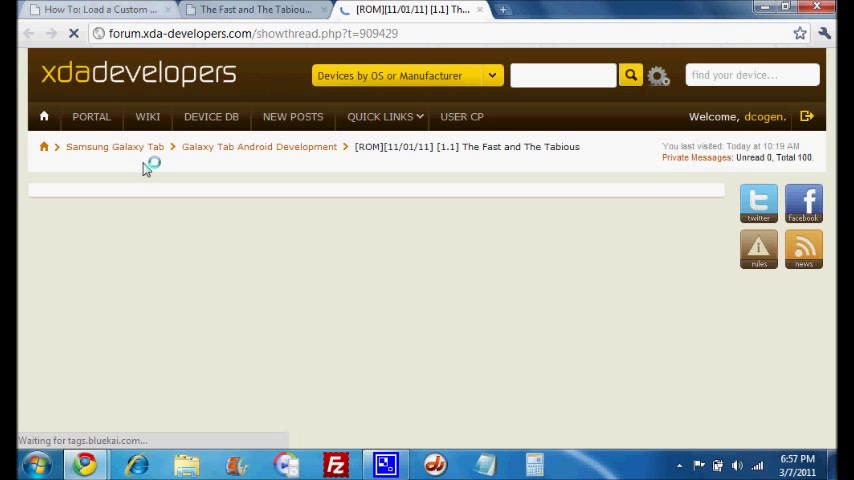
Step: Read down the XDA thread's first post to its update details and attached files
scroll("down", 3)
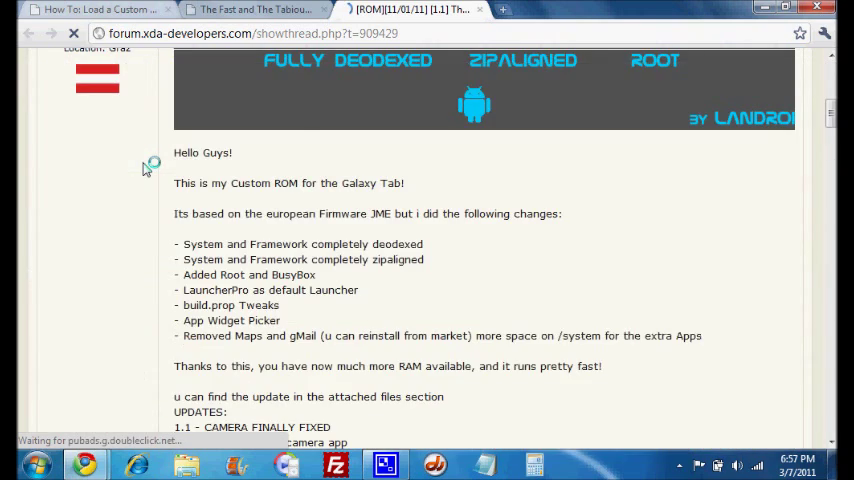
scroll("down", 3)
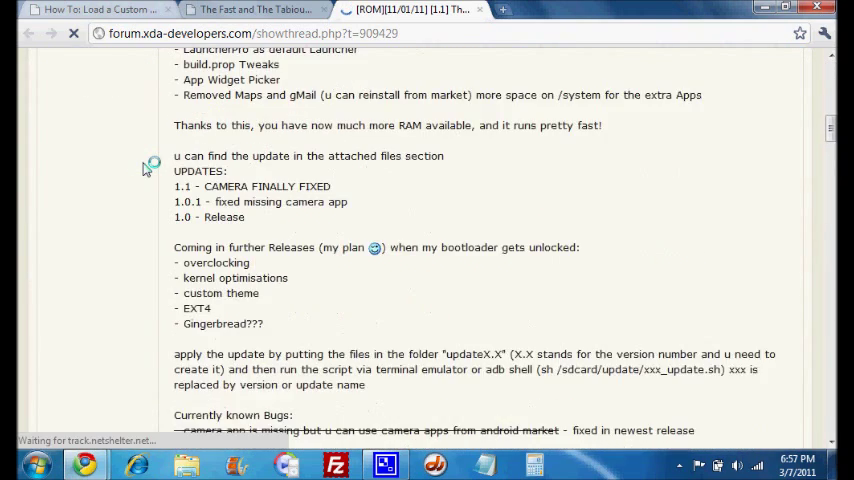
scroll("down", 3)
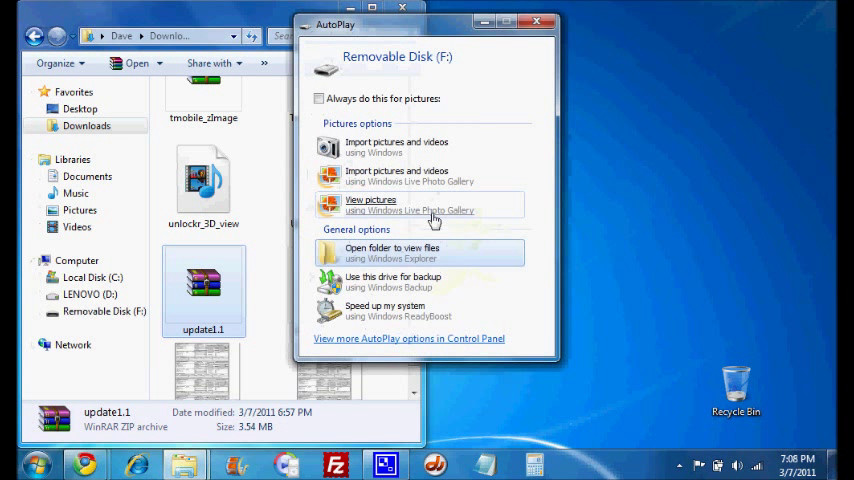
mouse_move(396, 252)
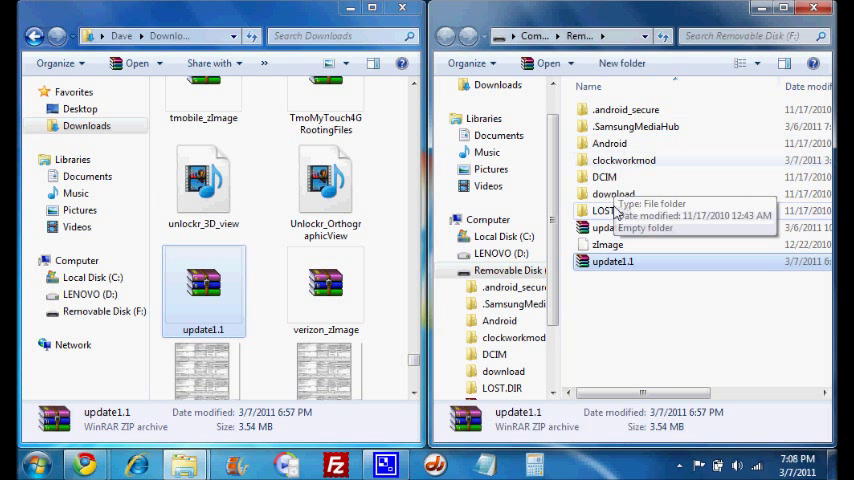
mouse_move(618, 260)
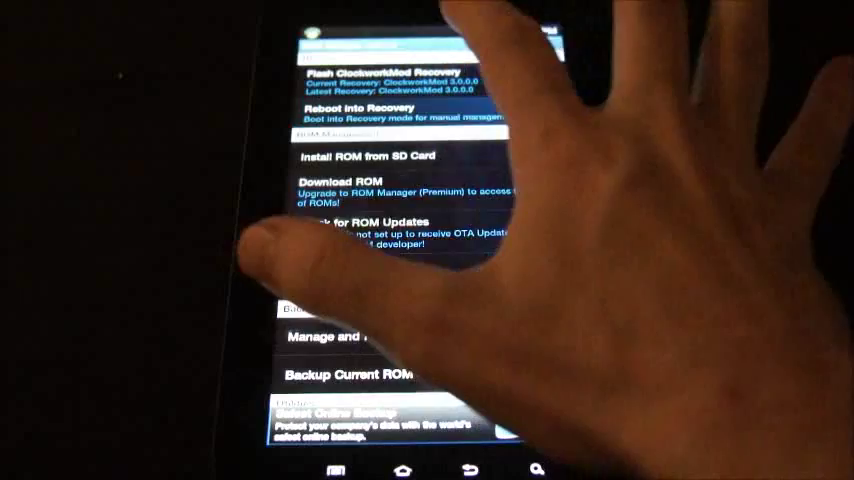
Step: Choose Reboot into Recovery in ROM Manager, bringing up the ClockworkMod confirmation dialog
left_click(360, 108)
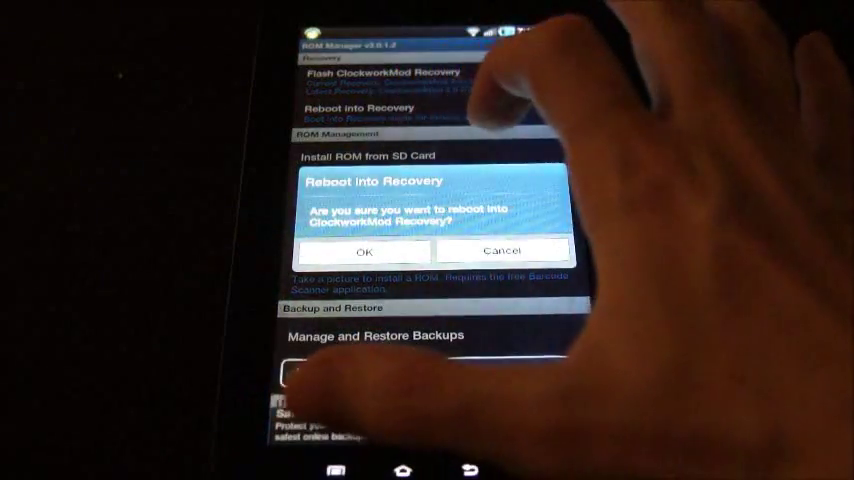